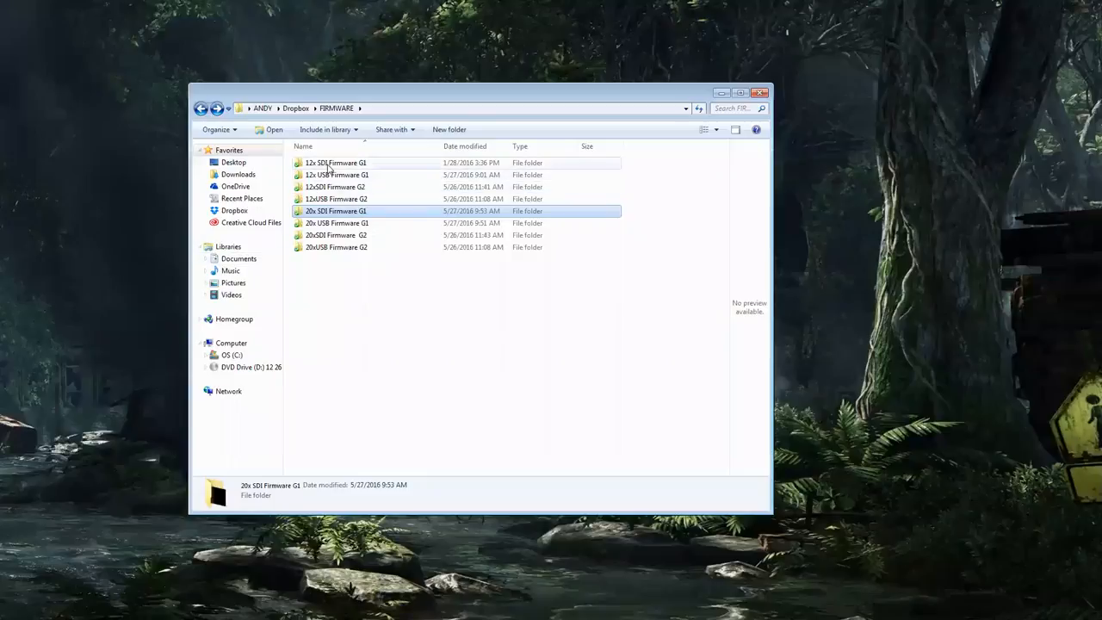
Step: Open 12x SDI Firmware G1, then 2 SOC, and select the upgrade application
{"action": "left_click", "coordinate": [335, 163]}
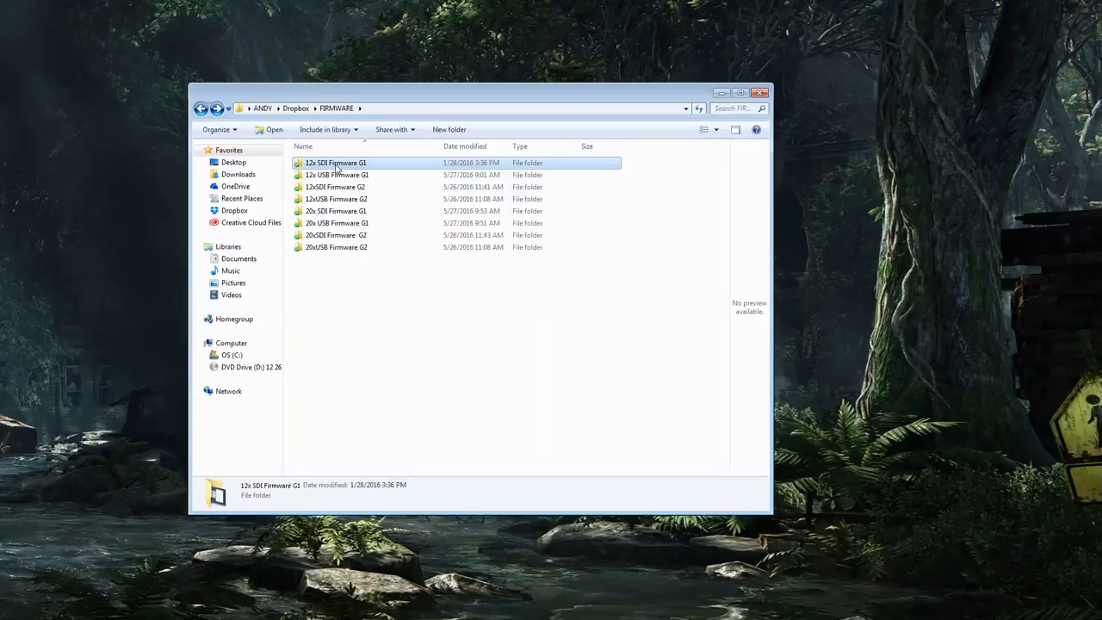
{"action": "double_click", "coordinate": [336, 162]}
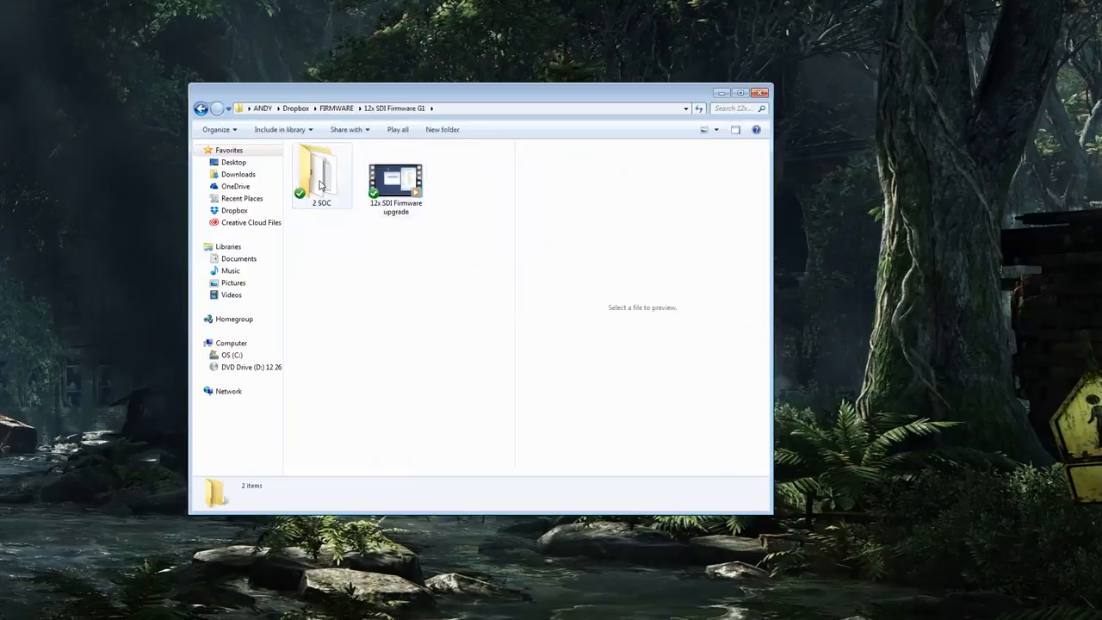
{"action": "double_click", "coordinate": [322, 172]}
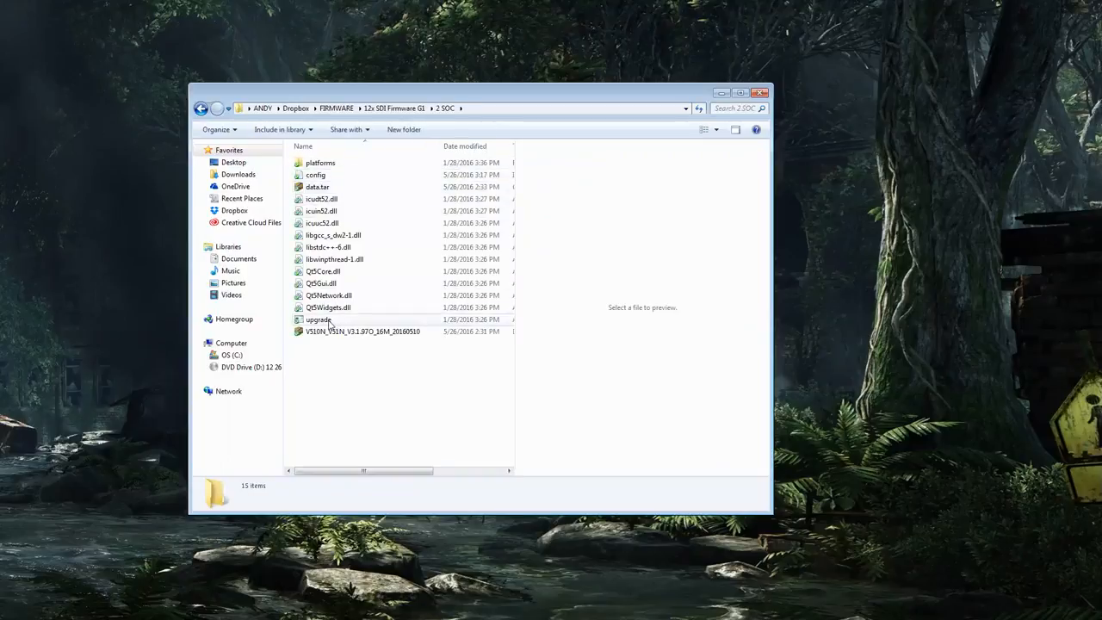
{"action": "left_click", "coordinate": [319, 320]}
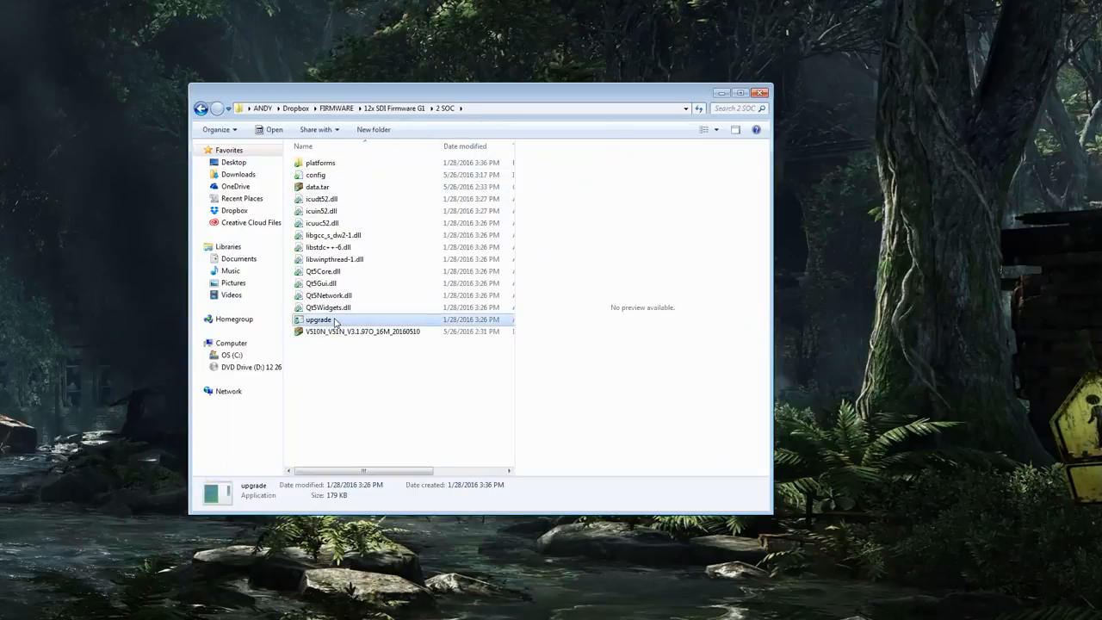
Step: Launch upgrade.exe, search for cameras, and bring up actions for 192.168.111.87
{"action": "double_click", "coordinate": [318, 320]}
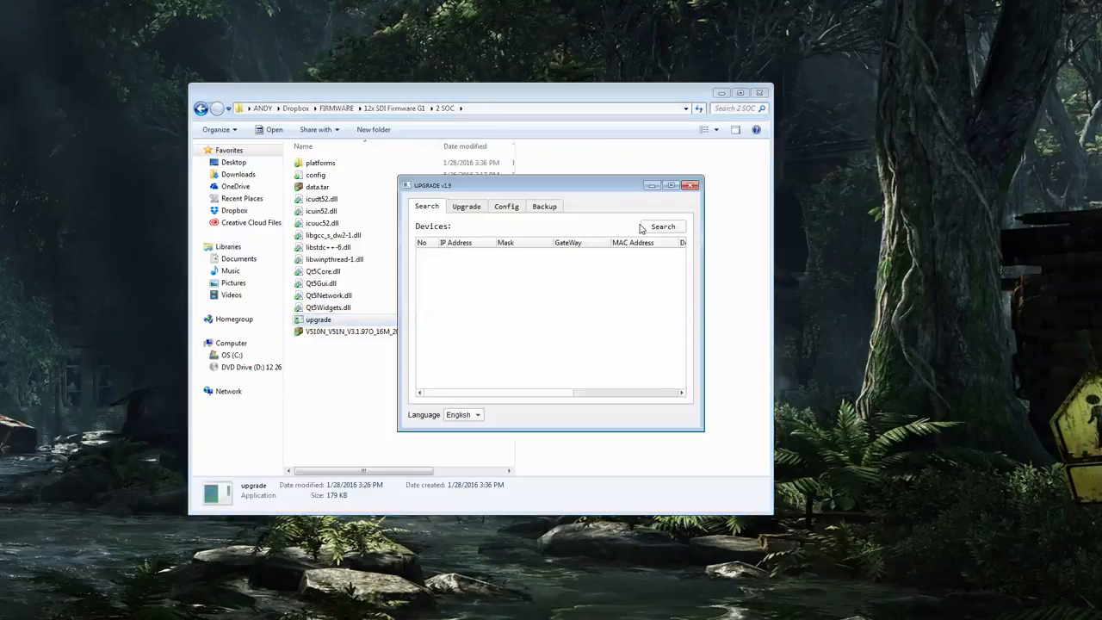
{"action": "left_click", "coordinate": [662, 226]}
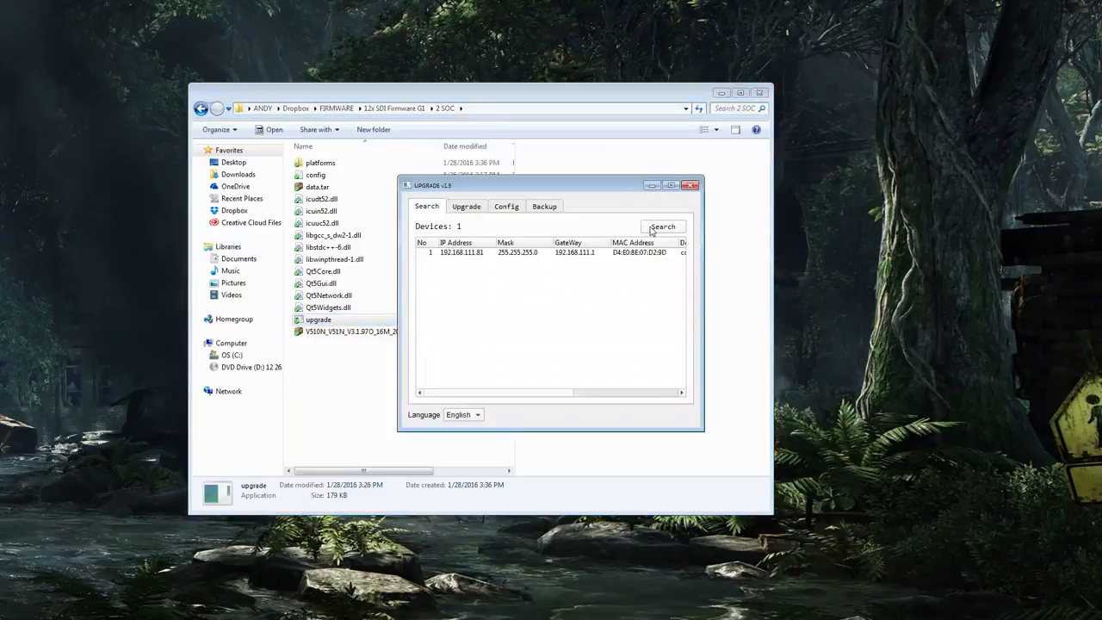
{"action": "left_click", "coordinate": [663, 226]}
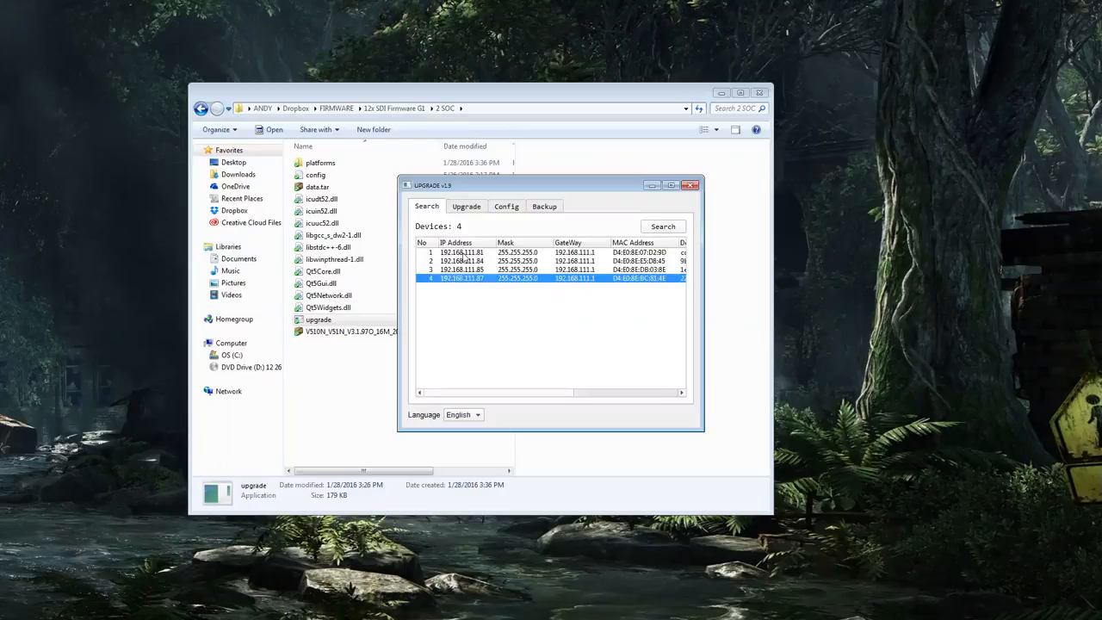
{"action": "mouse_move", "coordinate": [601, 272]}
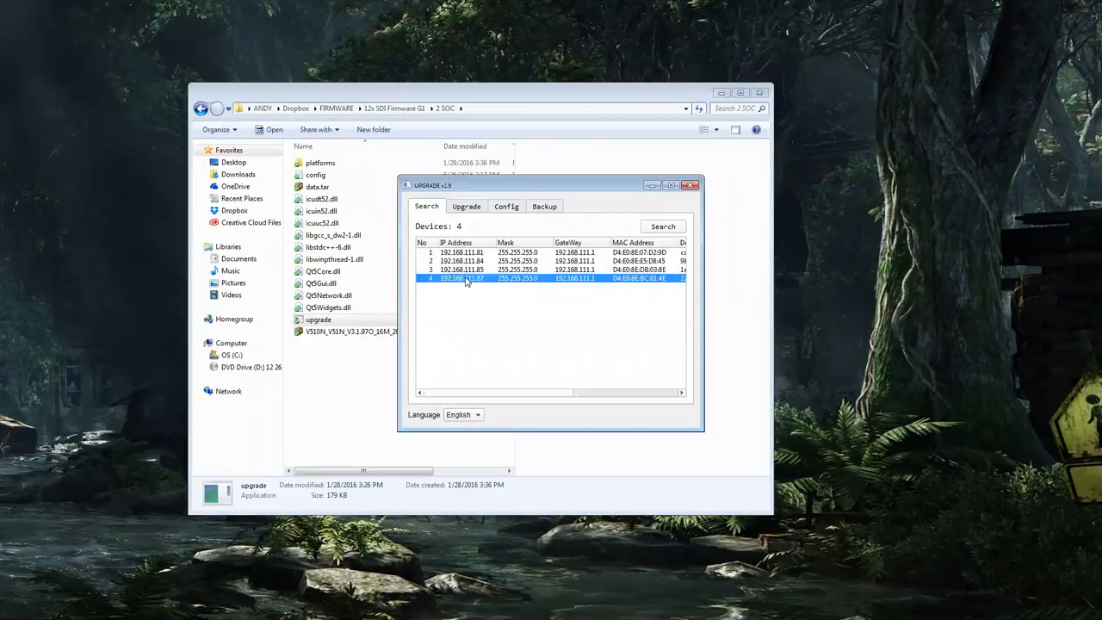
{"action": "right_click", "coordinate": [465, 279]}
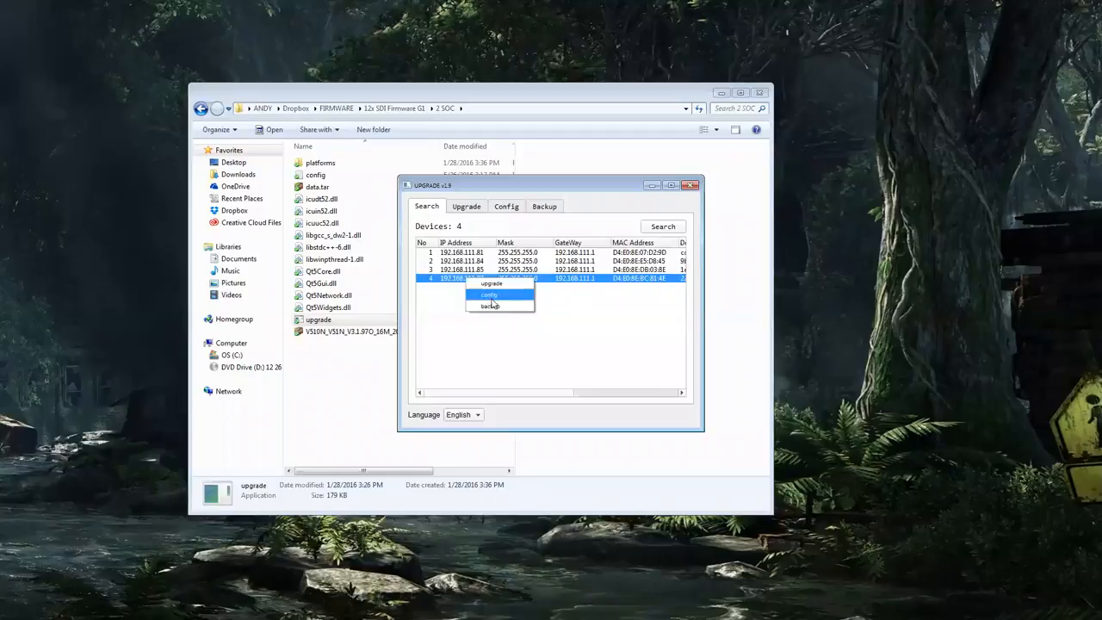
Step: Back up the 192.168.111.87 camera settings and dismiss the Backup Success message
{"action": "left_click", "coordinate": [489, 306]}
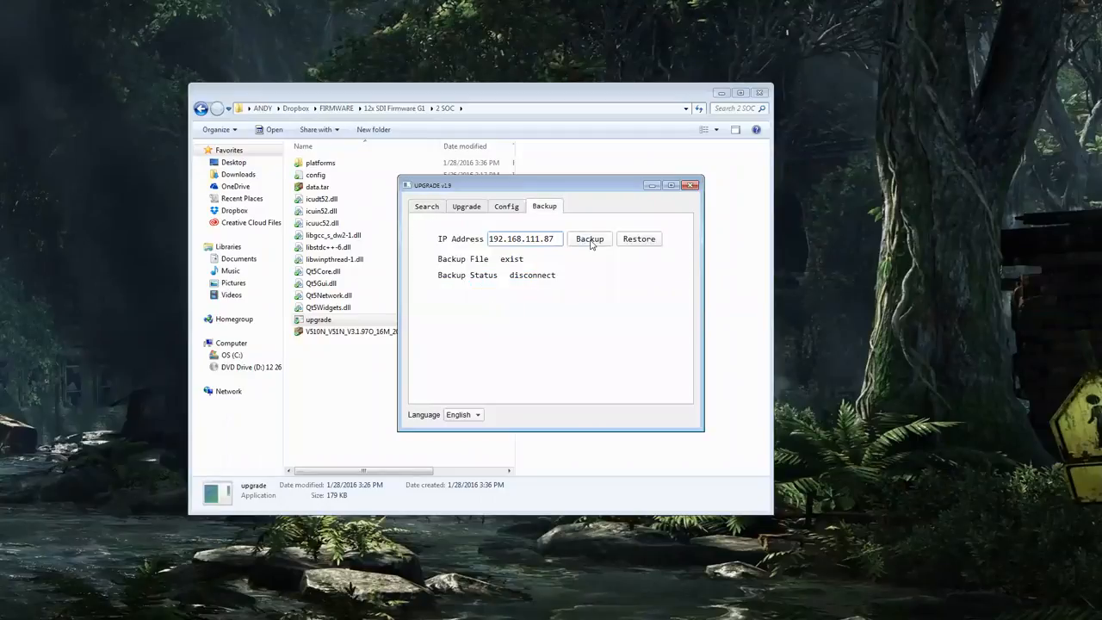
{"action": "left_click", "coordinate": [590, 238]}
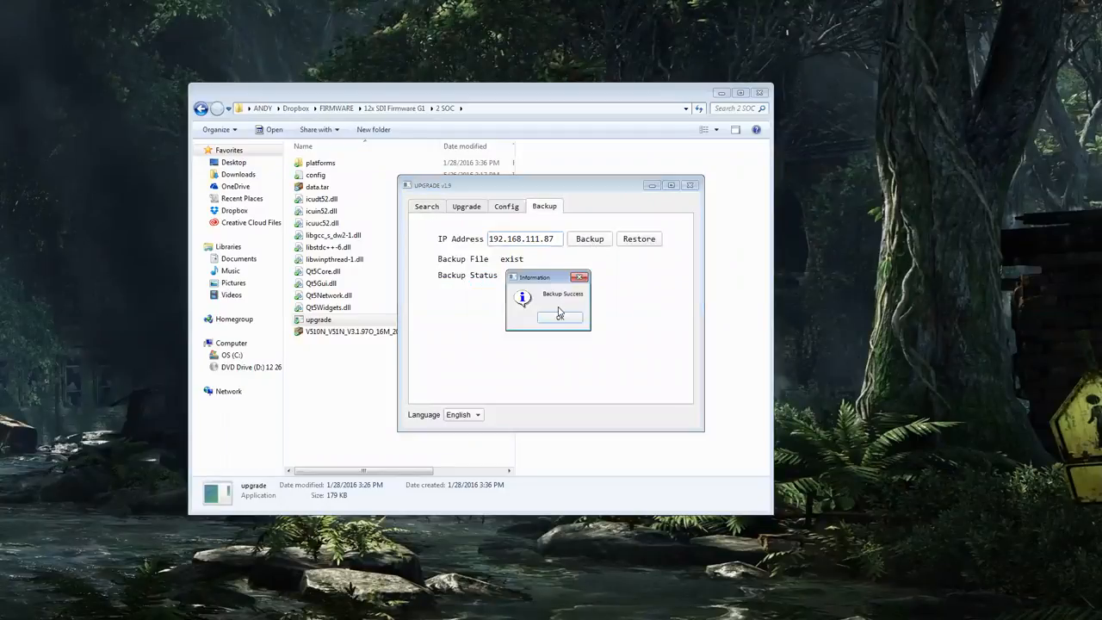
{"action": "left_click", "coordinate": [559, 316]}
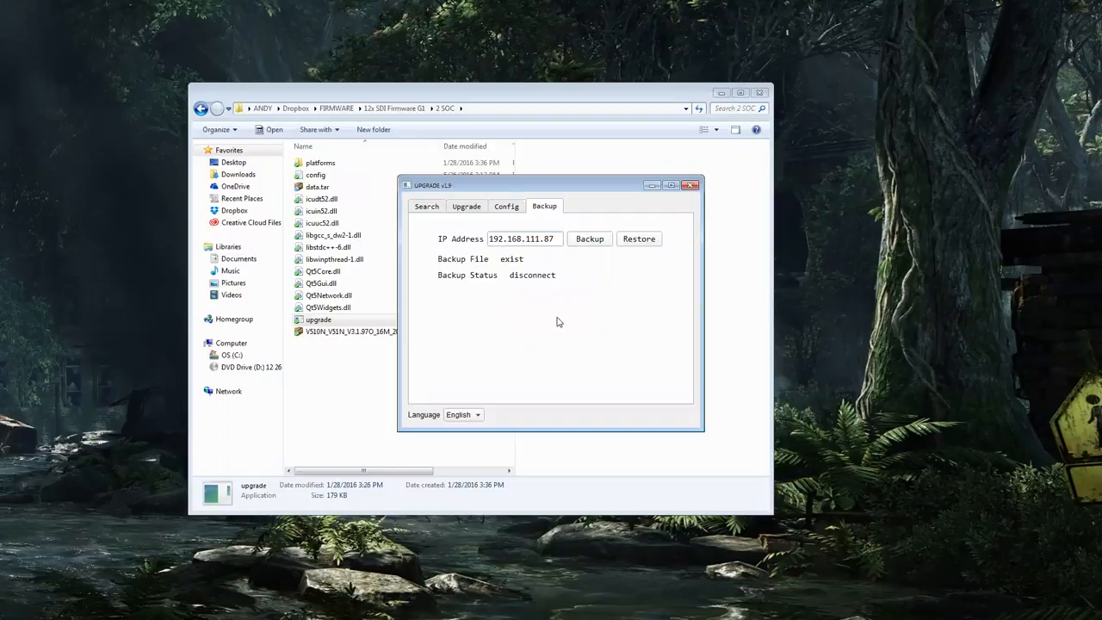
{"action": "mouse_move", "coordinate": [555, 320]}
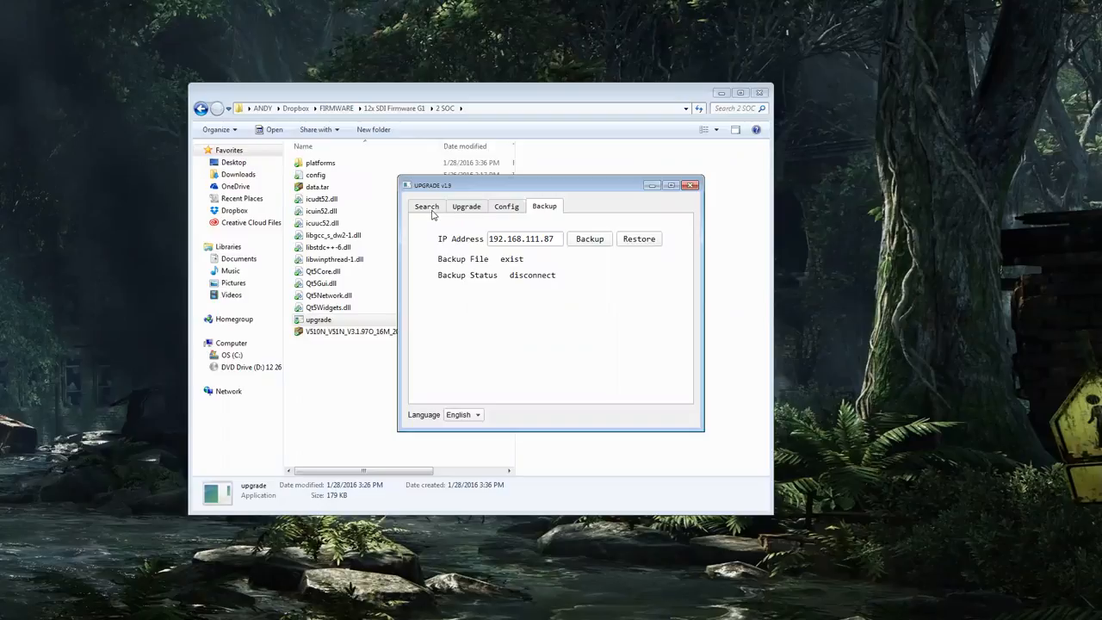
Step: Switch to the Search tab showing the four discovered cameras
{"action": "left_click", "coordinate": [426, 206]}
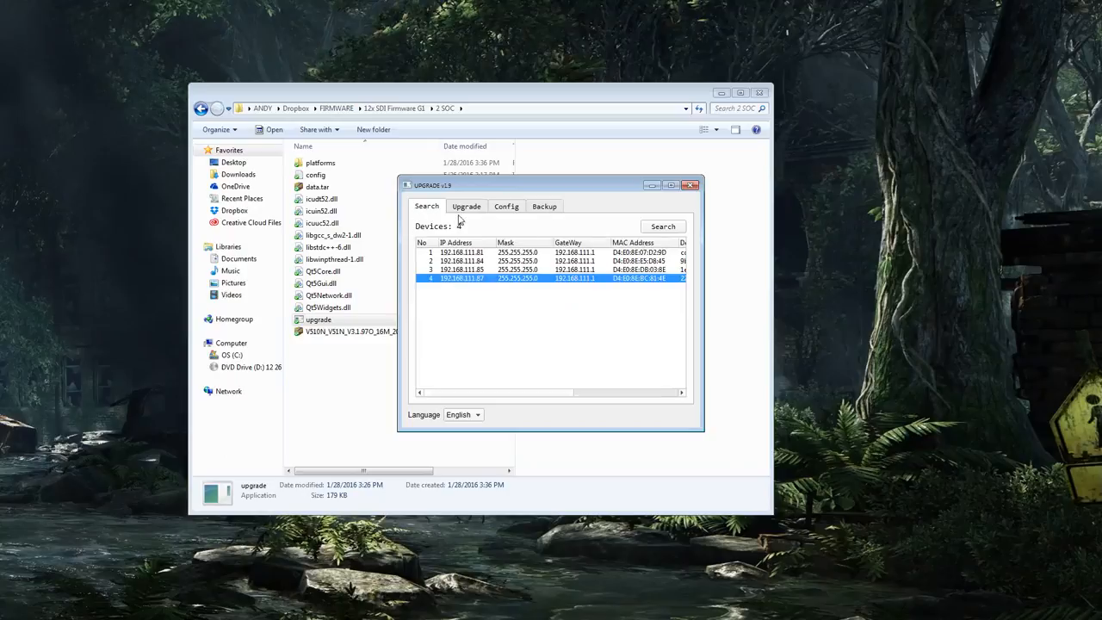
Step: Set up an MTD upgrade for 192.168.111.87 with the V510N_V51N_V3.1.97O_16M_20160510 image
{"action": "right_click", "coordinate": [461, 278]}
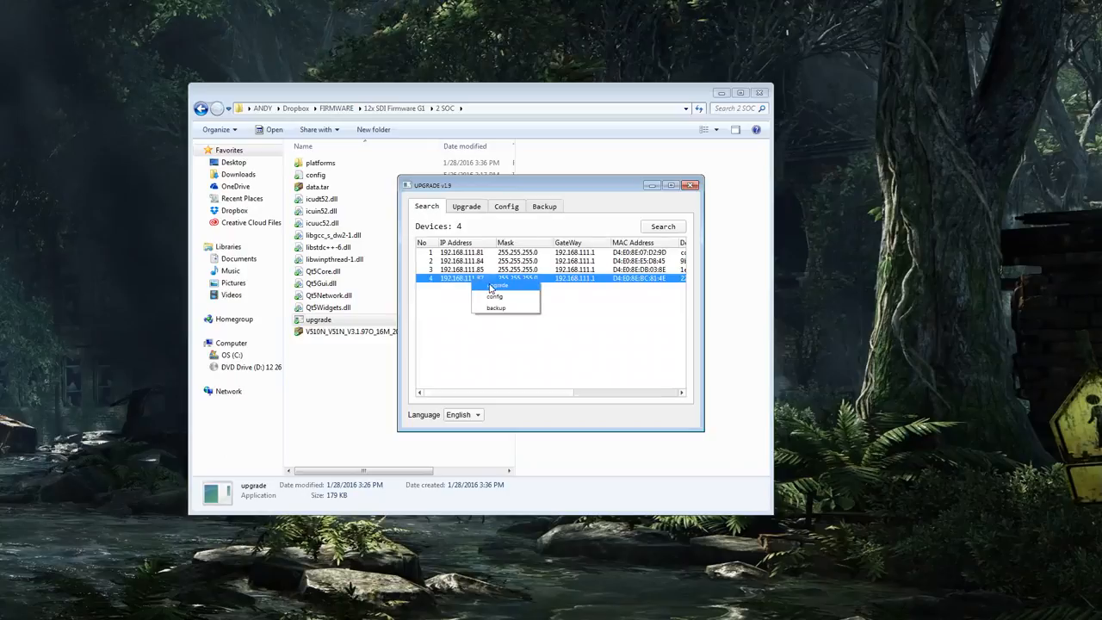
{"action": "left_click", "coordinate": [498, 285]}
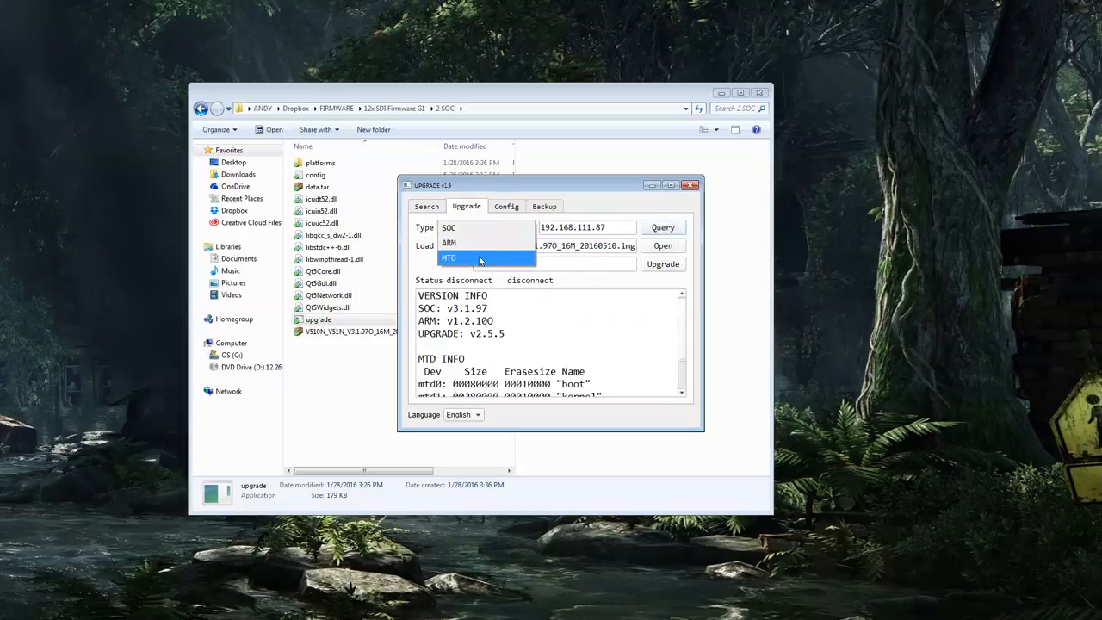
{"action": "left_click", "coordinate": [449, 257]}
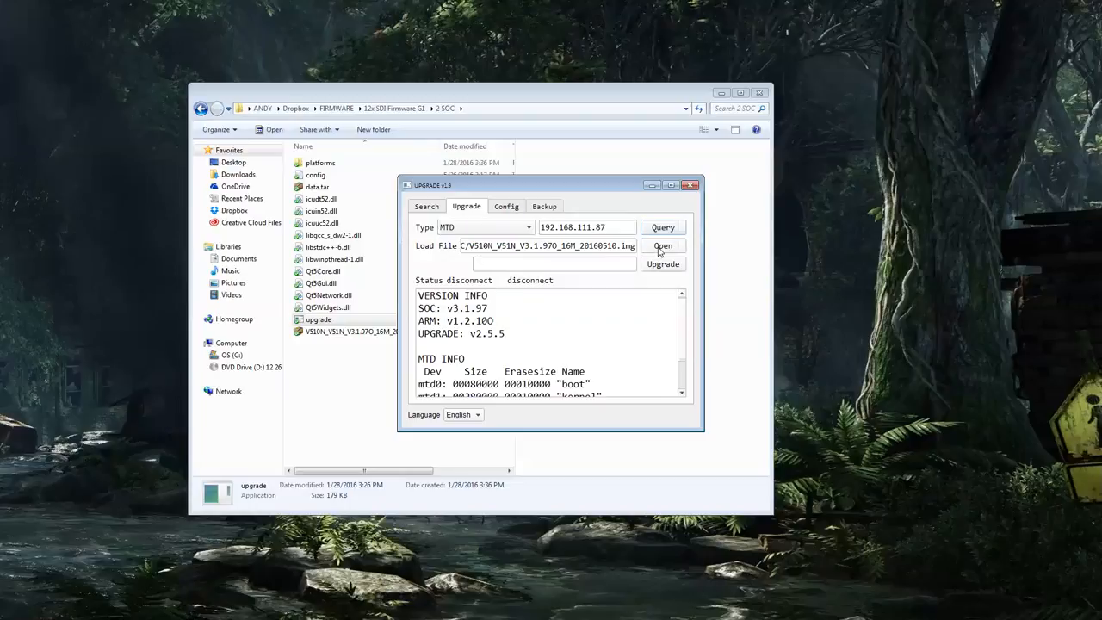
{"action": "left_click", "coordinate": [663, 245]}
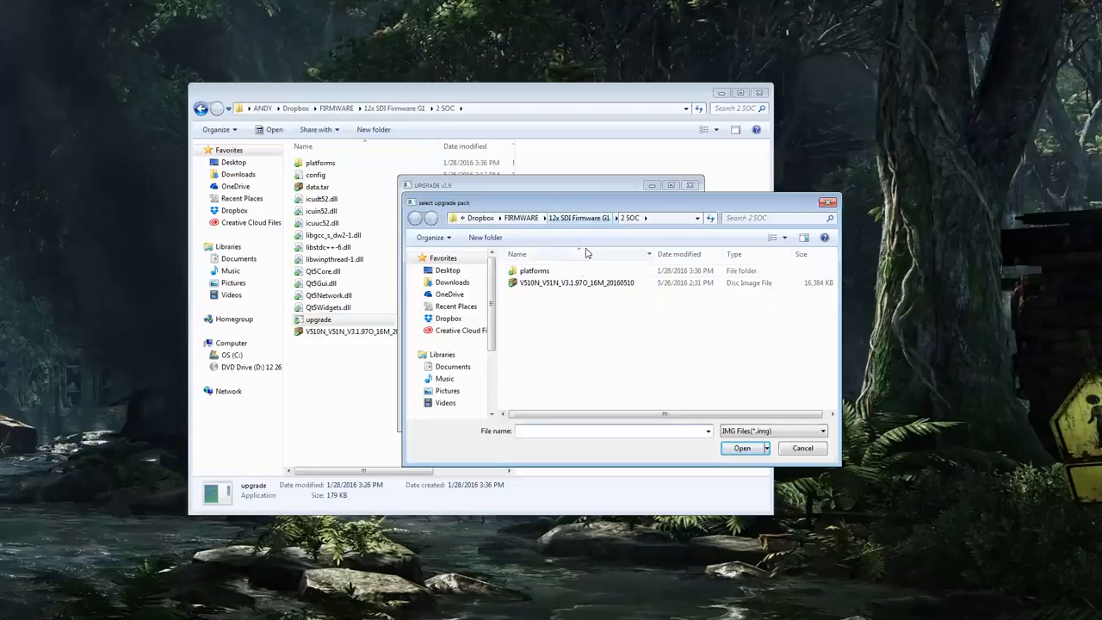
{"action": "left_click", "coordinate": [576, 282]}
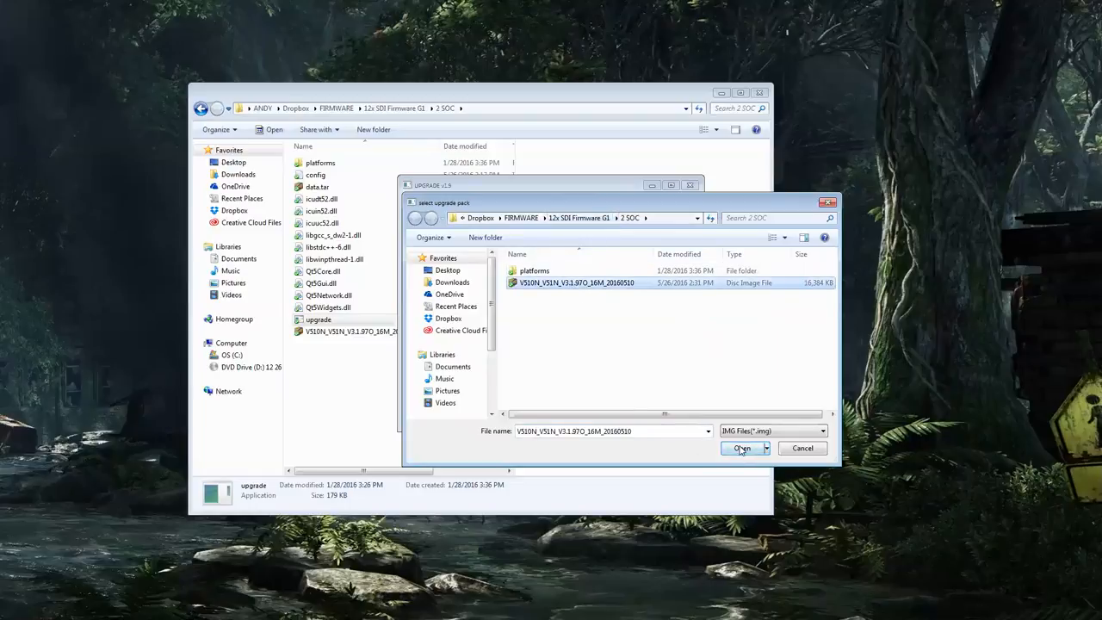
{"action": "left_click", "coordinate": [743, 448]}
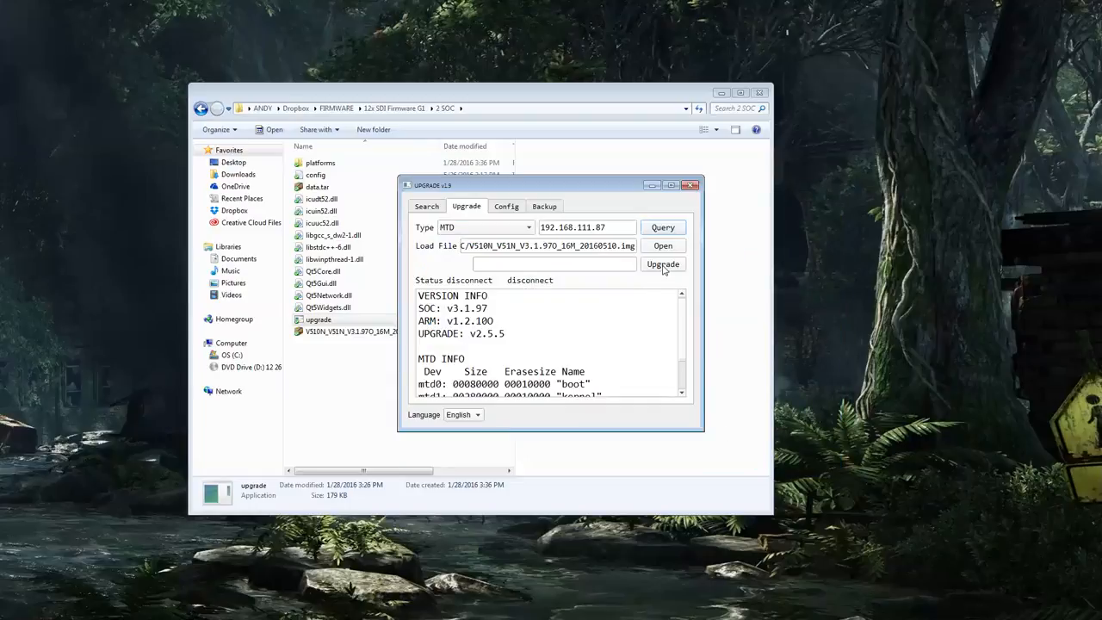
Step: Start flashing the V3.1.97O firmware and wait for the upgrade to progress
{"action": "left_click", "coordinate": [662, 265]}
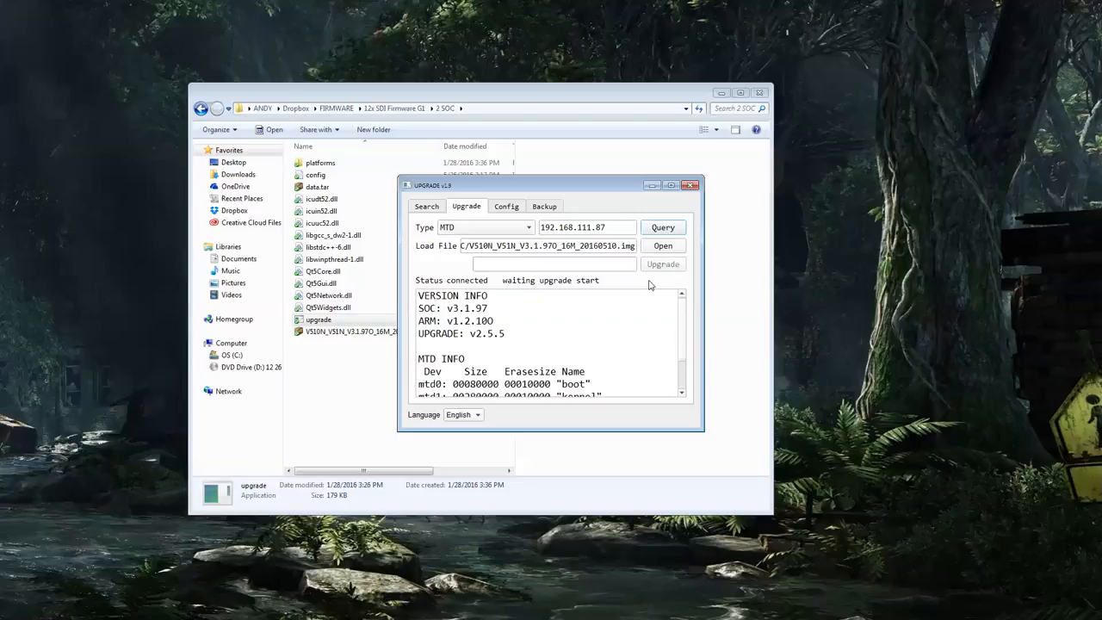
{"action": "left_click", "coordinate": [663, 264]}
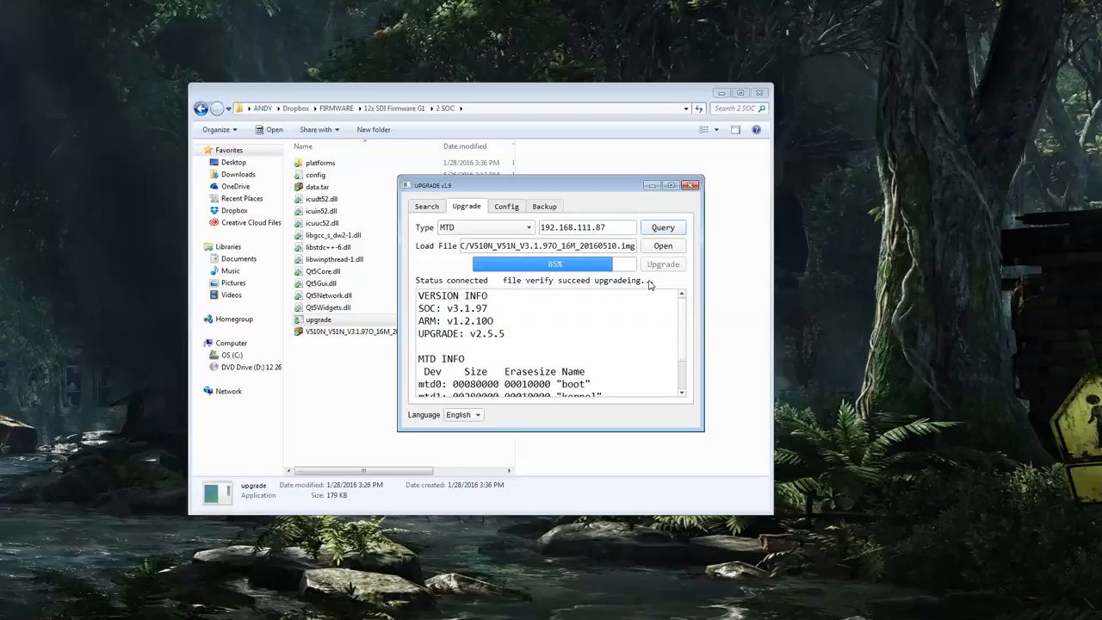
{"action": "mouse_move", "coordinate": [430, 229]}
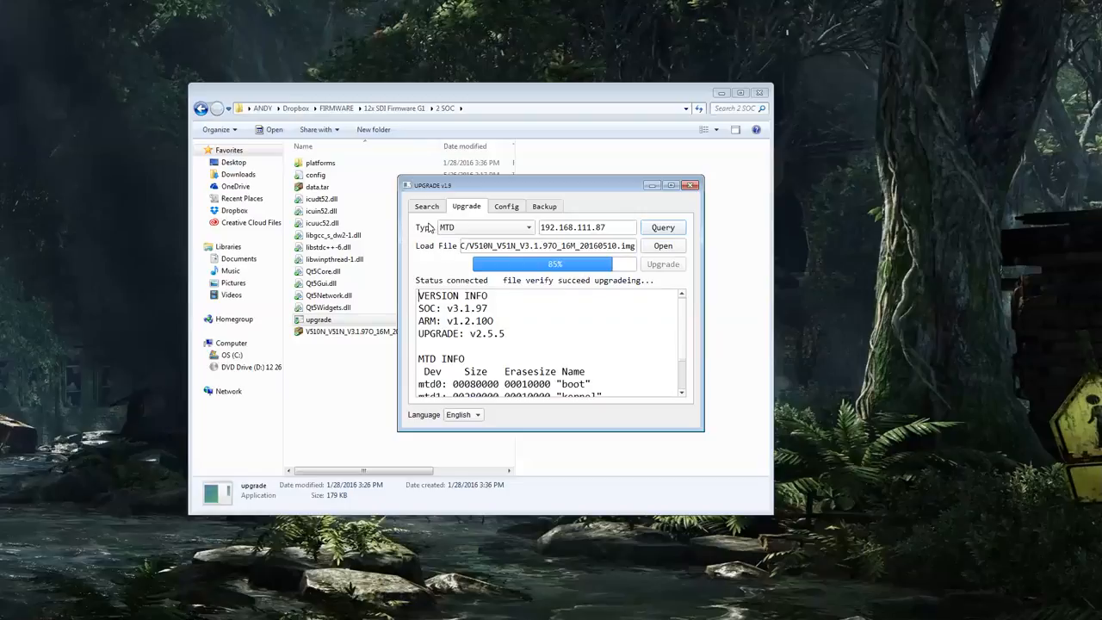
{"action": "mouse_move", "coordinate": [458, 185]}
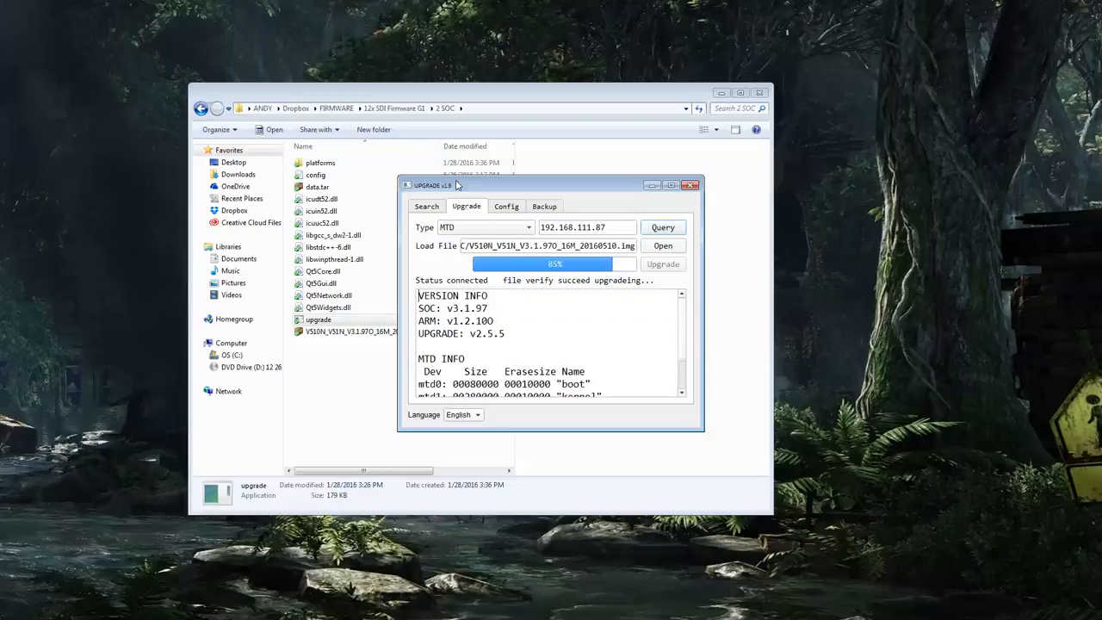
{"action": "mouse_move", "coordinate": [560, 217]}
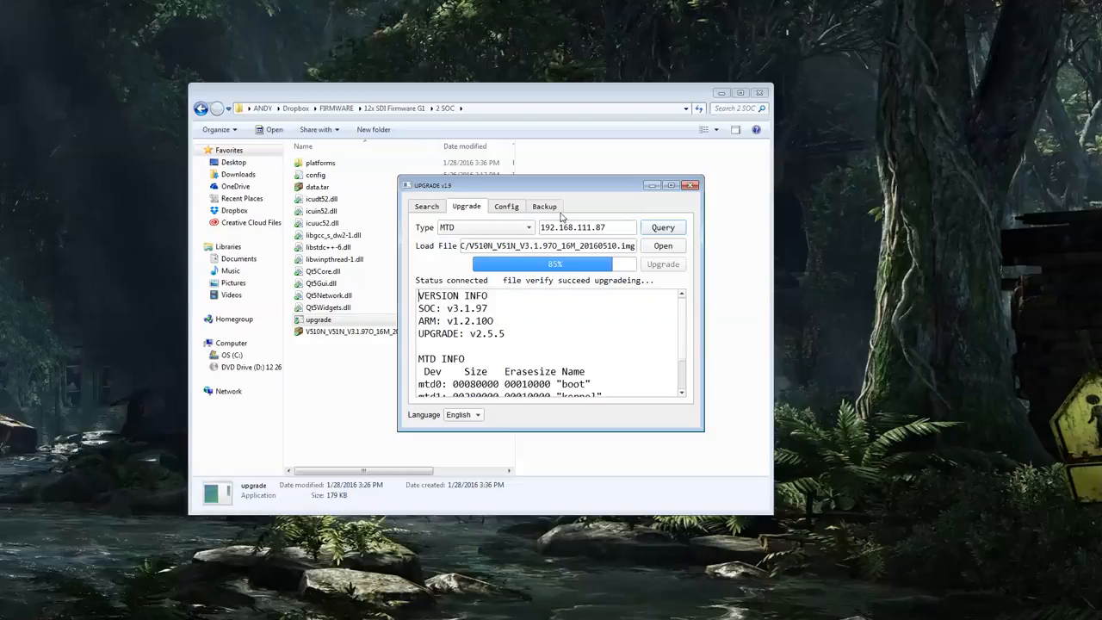
{"action": "mouse_move", "coordinate": [456, 184]}
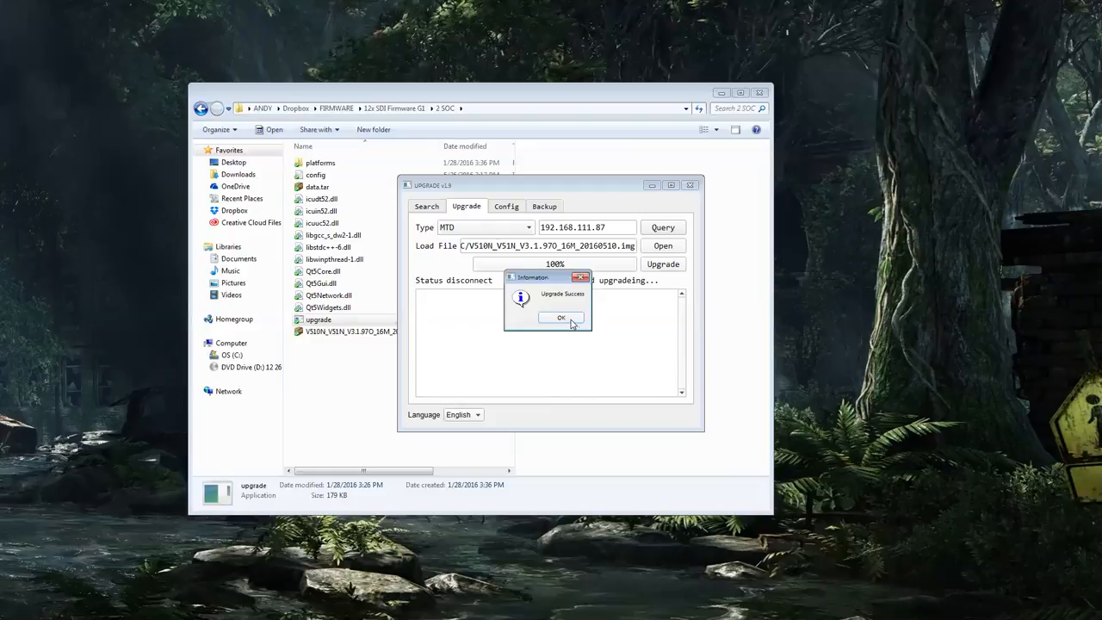
Step: Dismiss Upgrade Success, search again, and open the camera at 192.168.100.88
{"action": "left_click", "coordinate": [561, 317]}
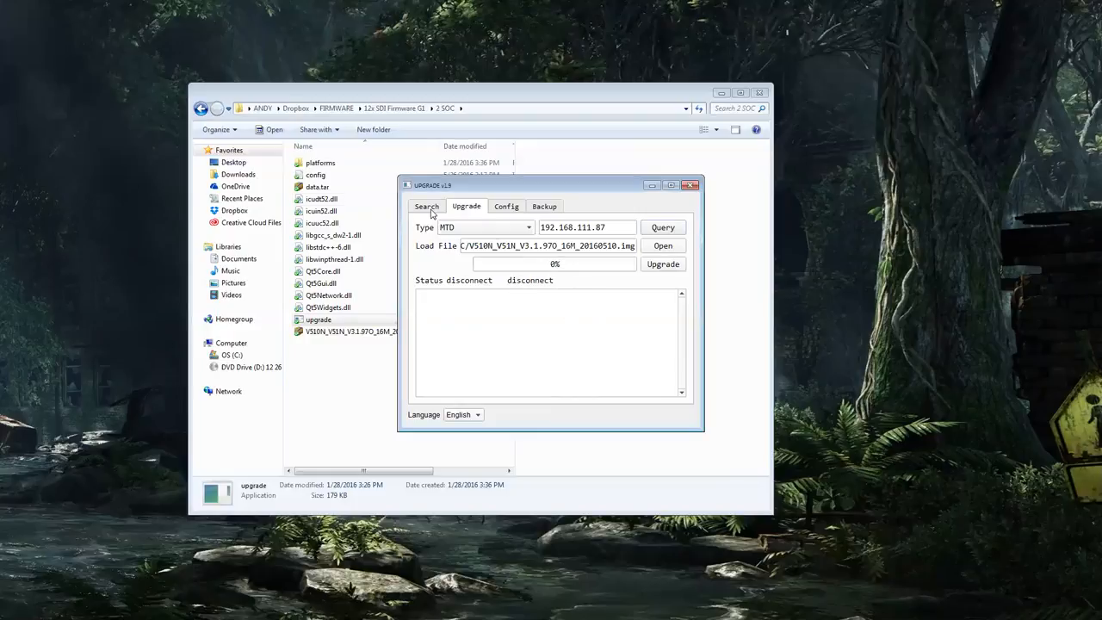
{"action": "left_click", "coordinate": [427, 205]}
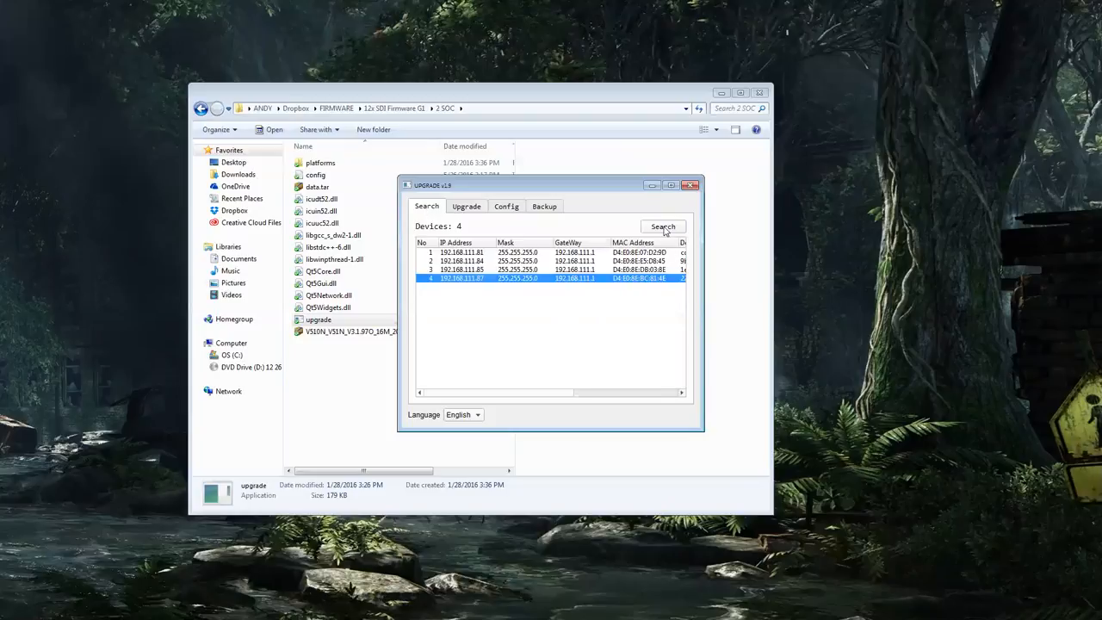
{"action": "left_click", "coordinate": [663, 226]}
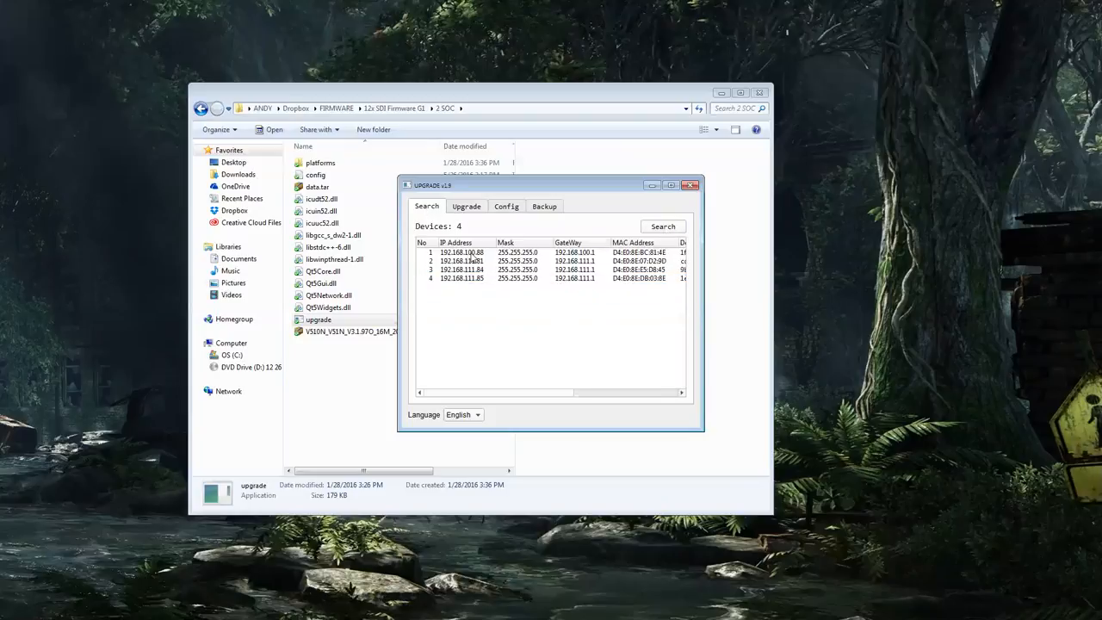
{"action": "left_click", "coordinate": [506, 206]}
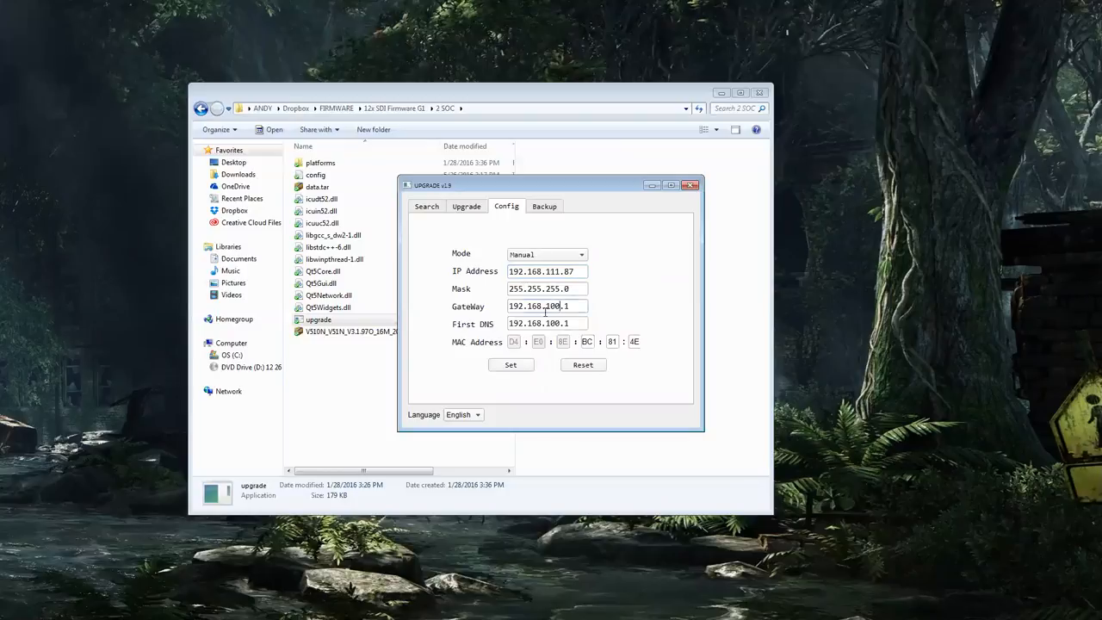
Step: Enter the new network address 192.168.111.x and apply it to the camera
{"action": "type", "text": "192.168.111.0"}
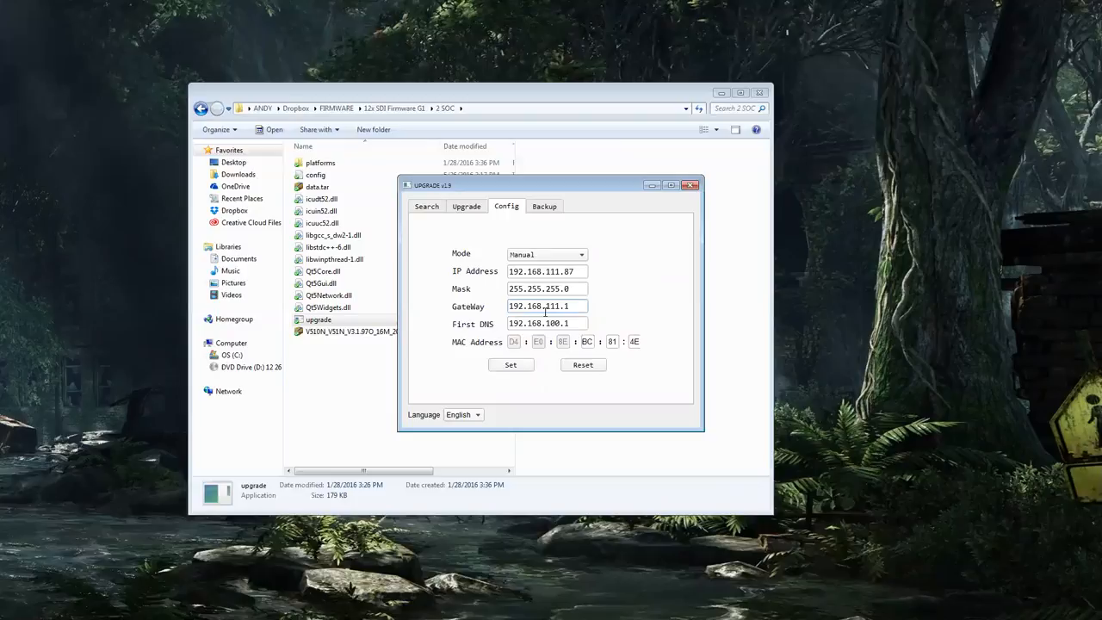
{"action": "left_click", "coordinate": [467, 206]}
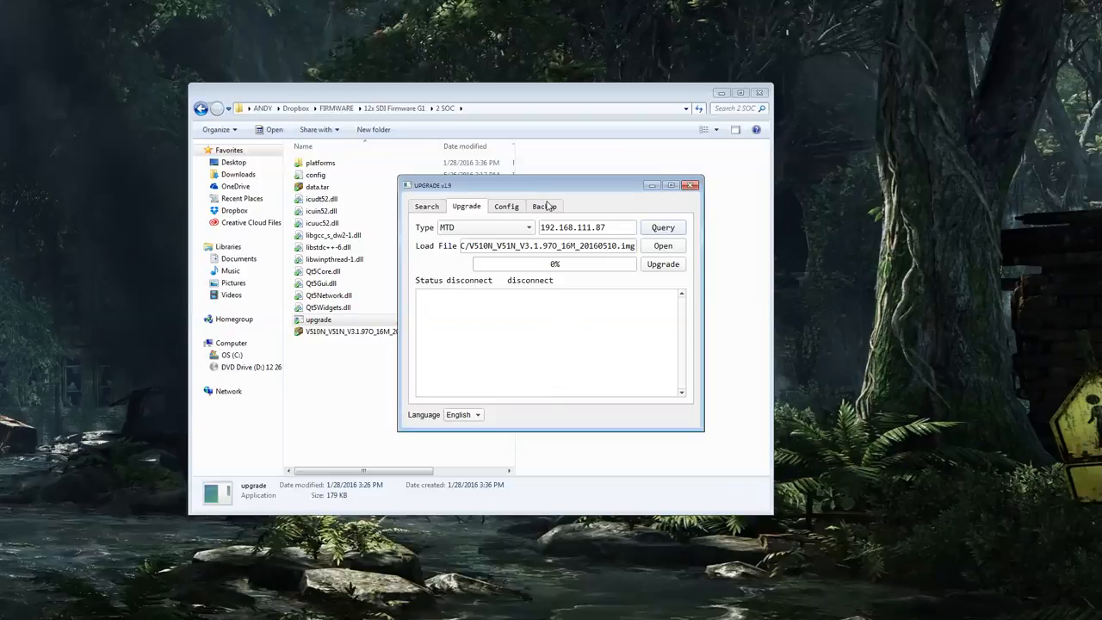
Step: Search repeatedly until 192.168.111.87 is listed, then open its Backup tab
{"action": "left_click", "coordinate": [426, 206]}
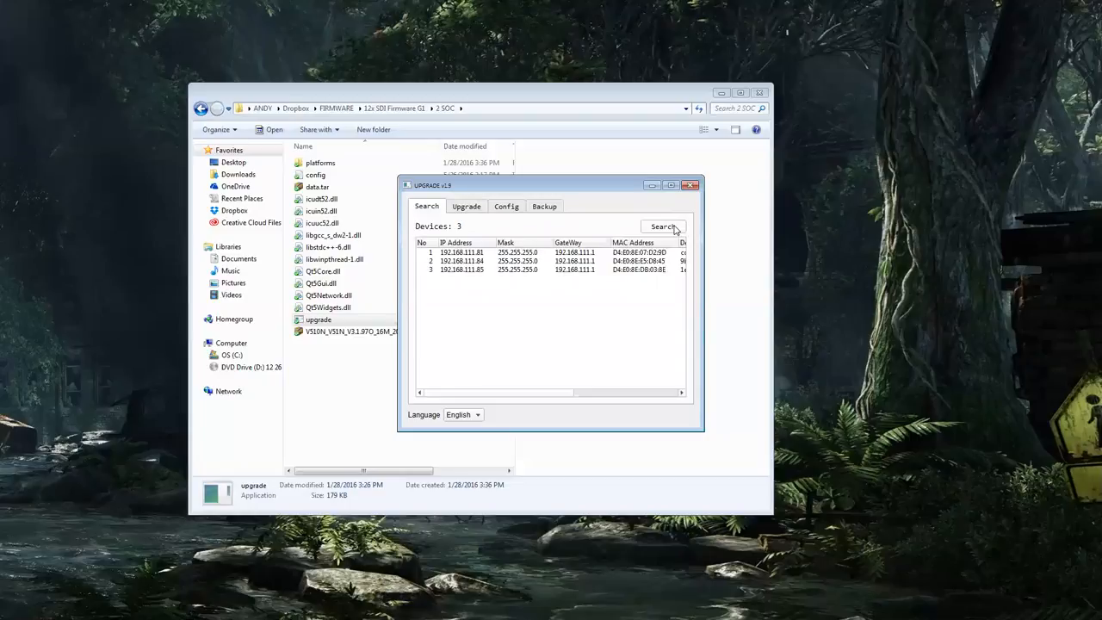
{"action": "left_click", "coordinate": [663, 225]}
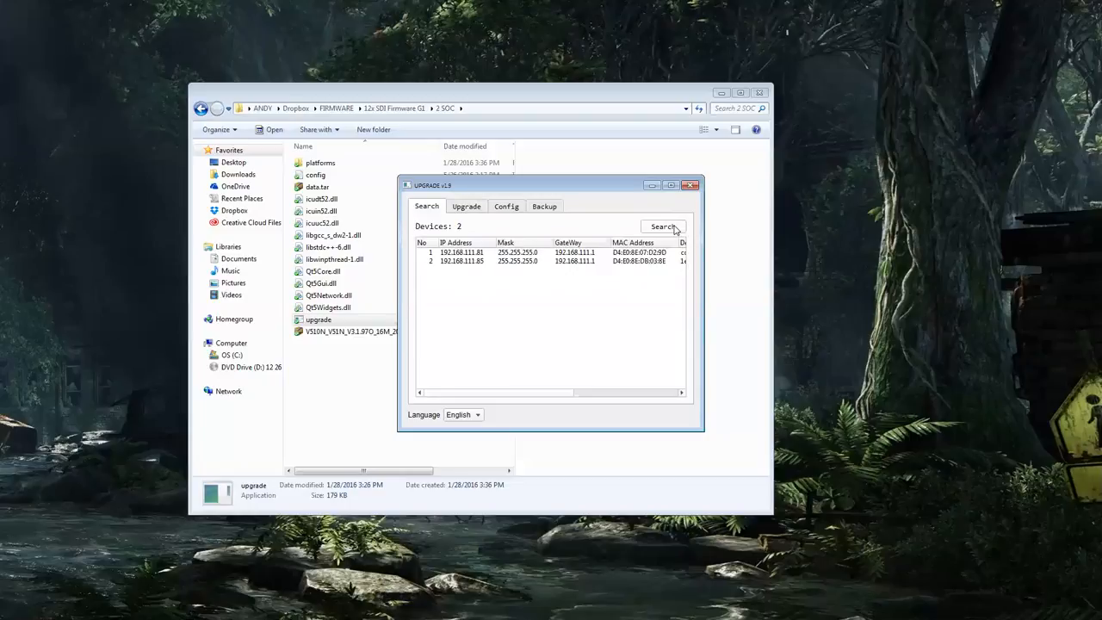
{"action": "left_click", "coordinate": [663, 227]}
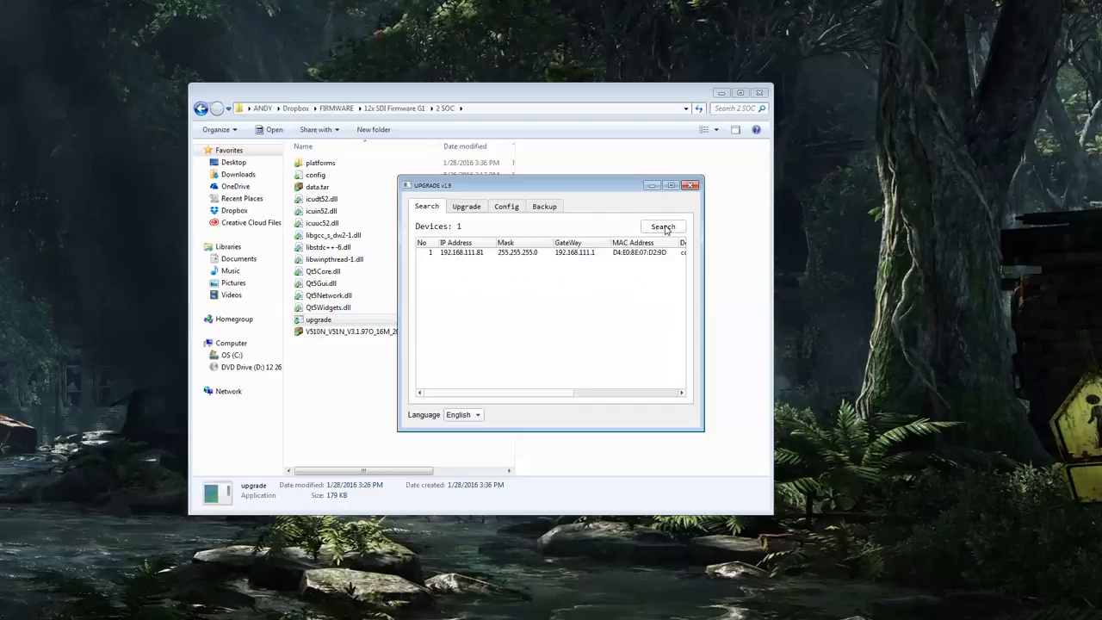
{"action": "left_click", "coordinate": [663, 226]}
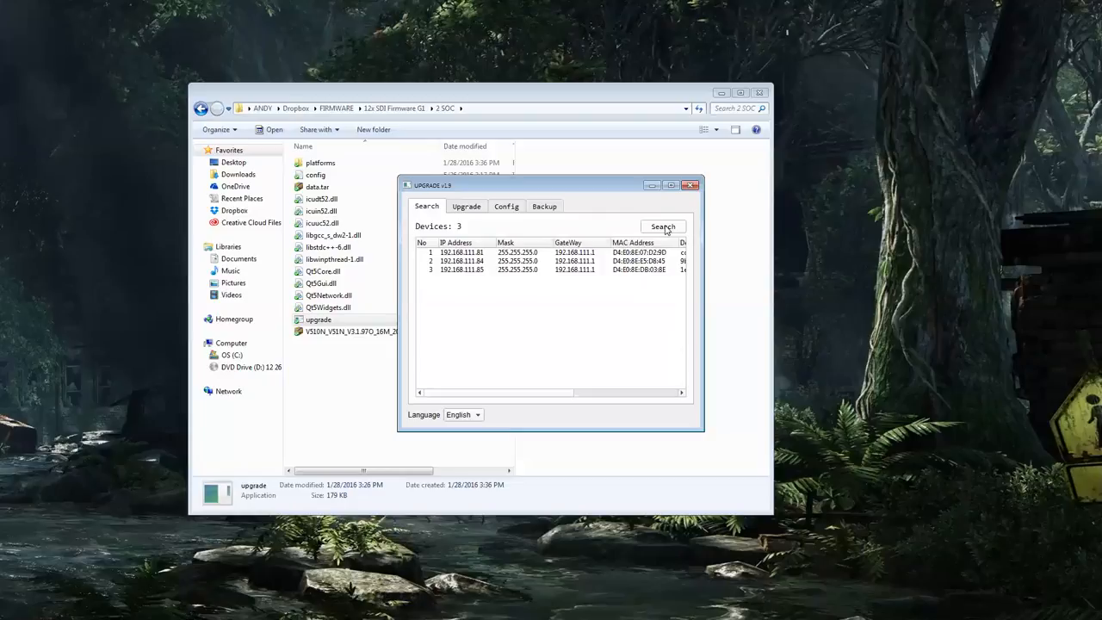
{"action": "left_click", "coordinate": [663, 226]}
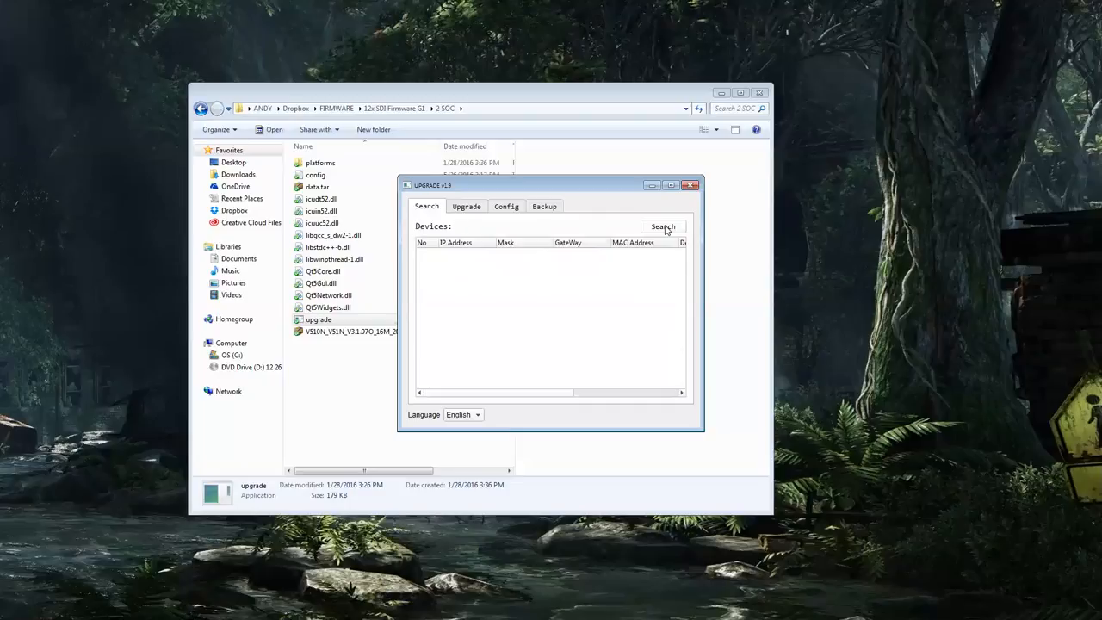
{"action": "left_click", "coordinate": [663, 226]}
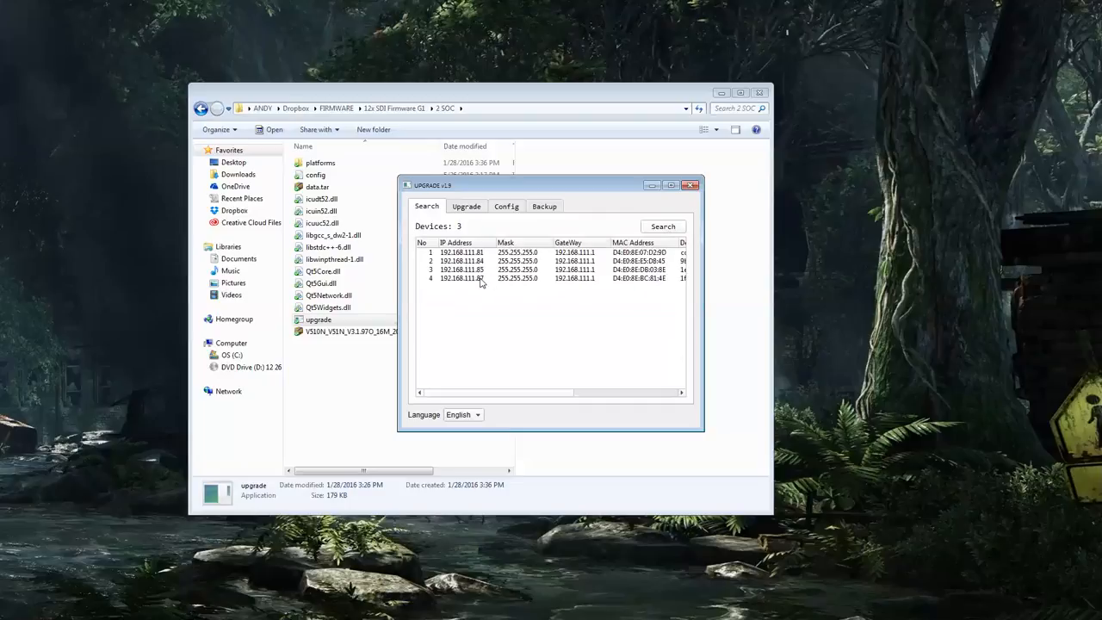
{"action": "left_click", "coordinate": [544, 206]}
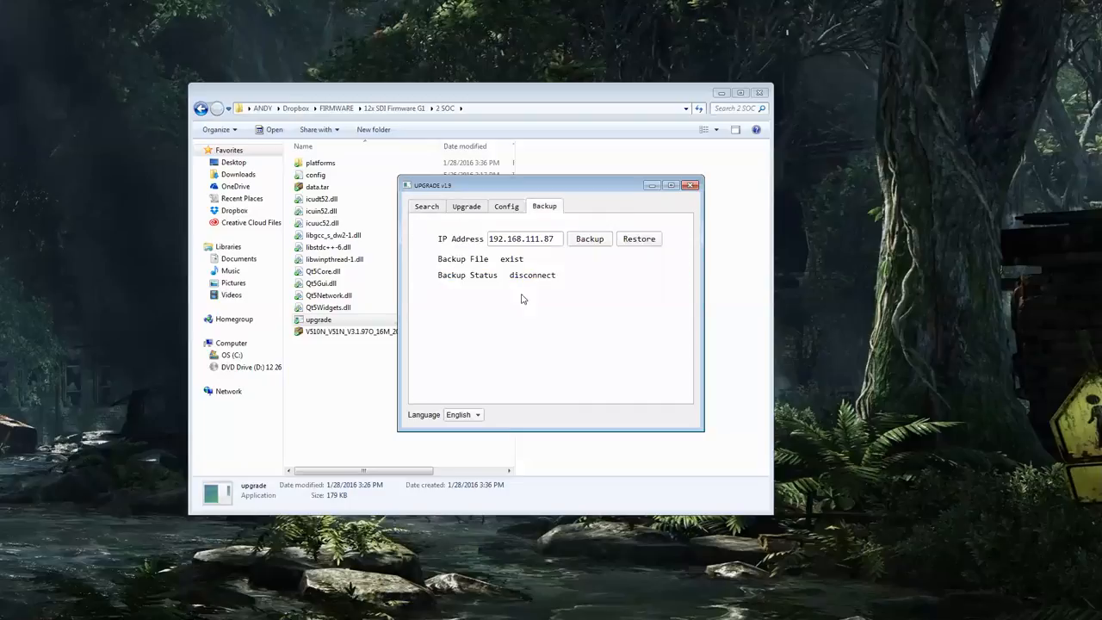
Step: Restore the saved backup onto 192.168.111.87, then check its Config and Search tabs
{"action": "left_click", "coordinate": [639, 238]}
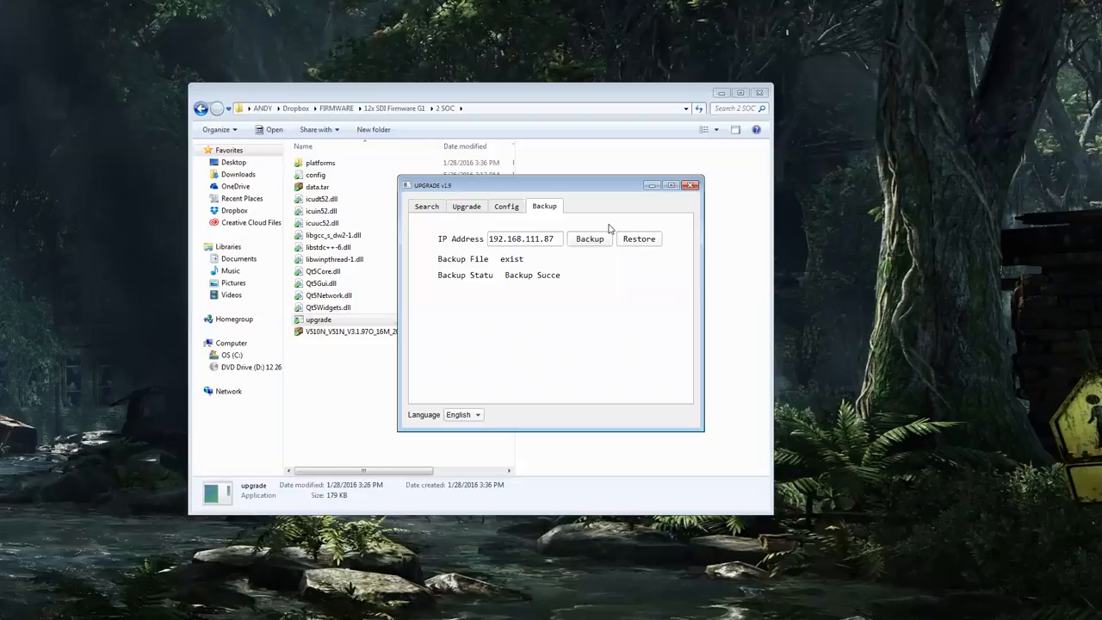
{"action": "left_click", "coordinate": [506, 206]}
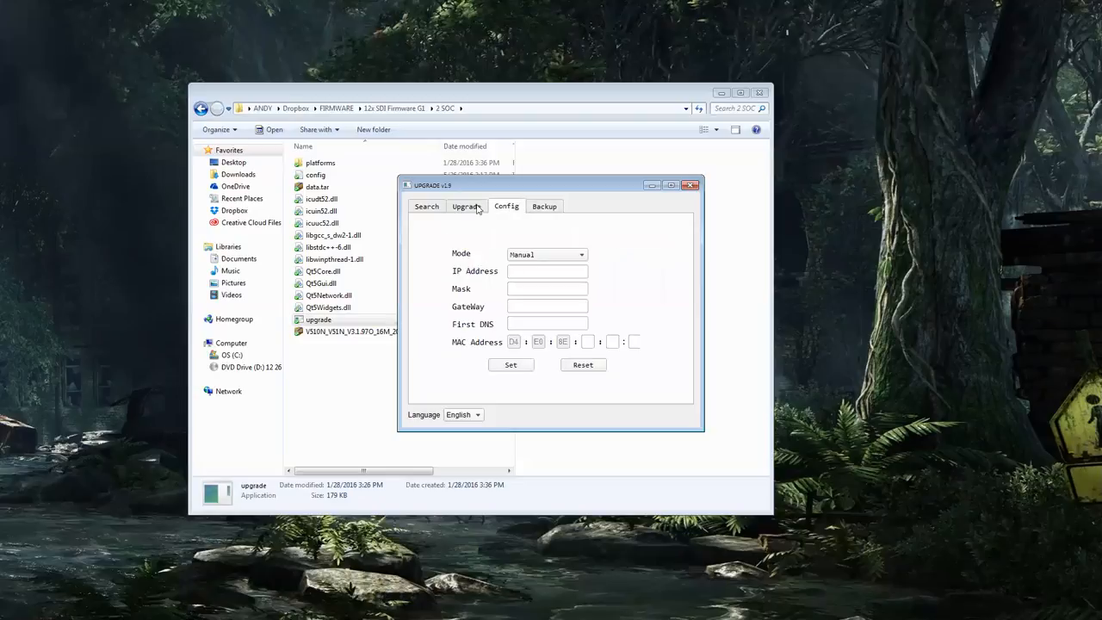
{"action": "left_click", "coordinate": [427, 206]}
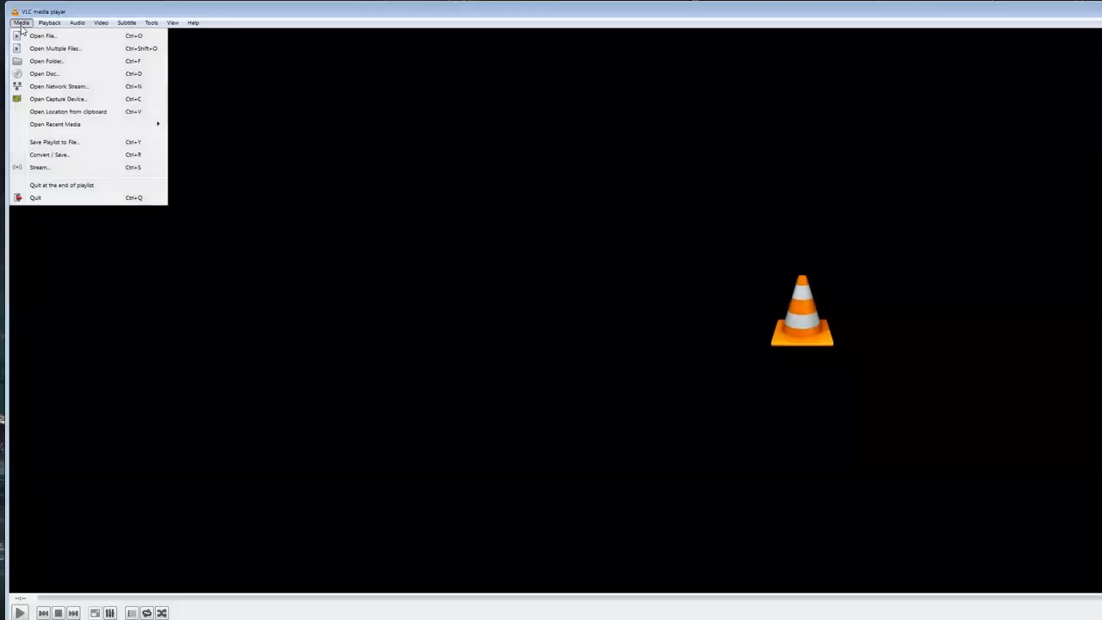
Step: Play the RTSP stream rtsp://192.168.111.87:554/1 in VLC to confirm the live desk feed
{"action": "left_click", "coordinate": [58, 86]}
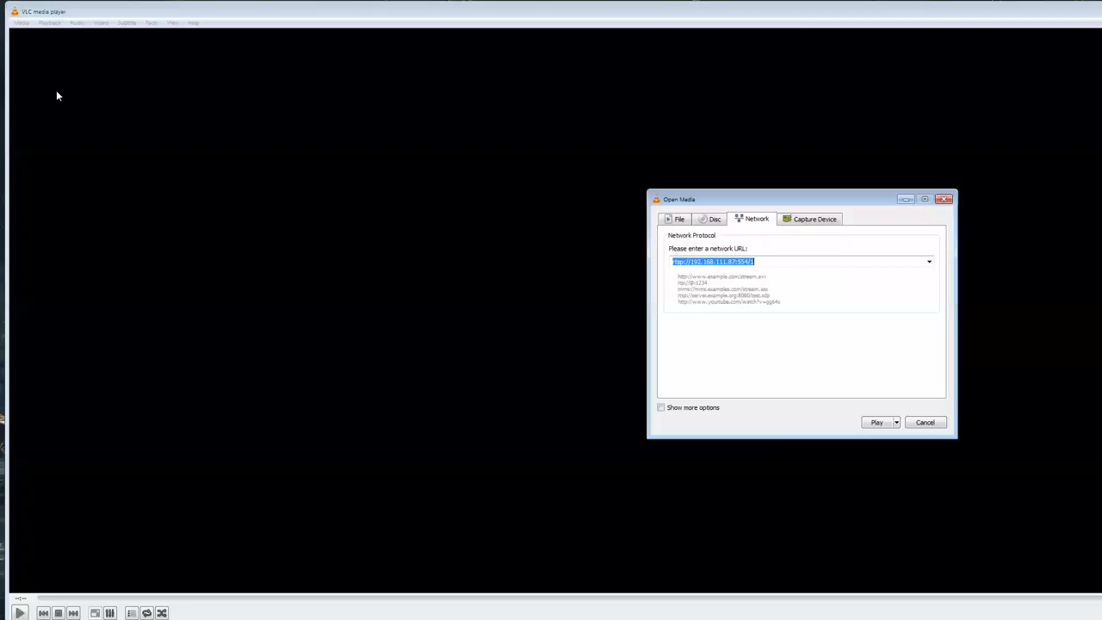
{"action": "left_click", "coordinate": [876, 421]}
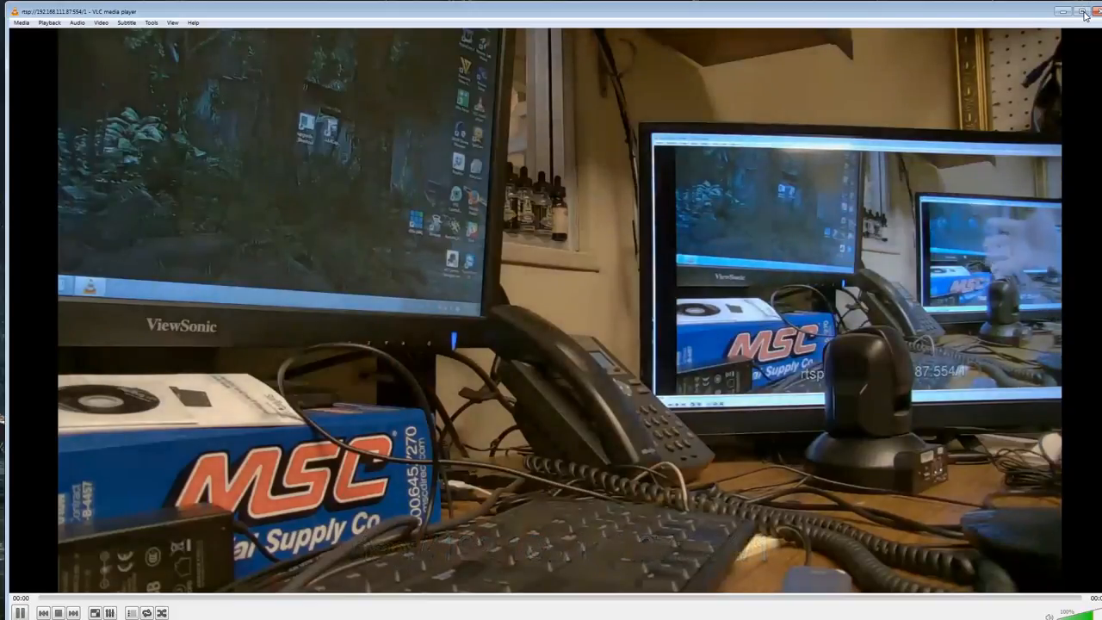
{"action": "mouse_move", "coordinate": [1087, 14]}
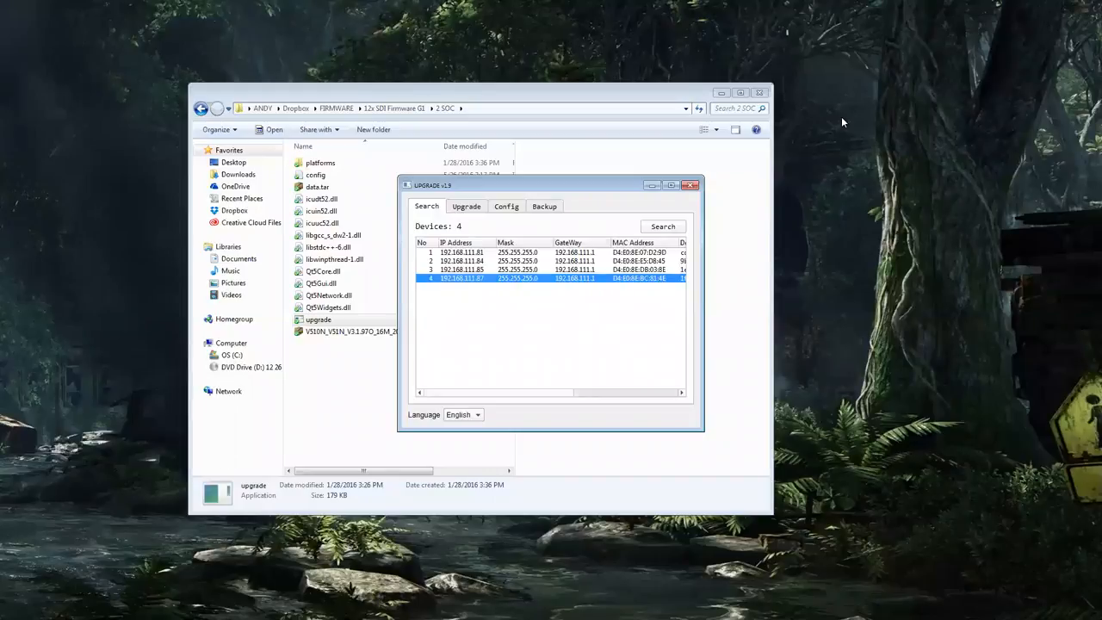
{"action": "mouse_move", "coordinate": [415, 161]}
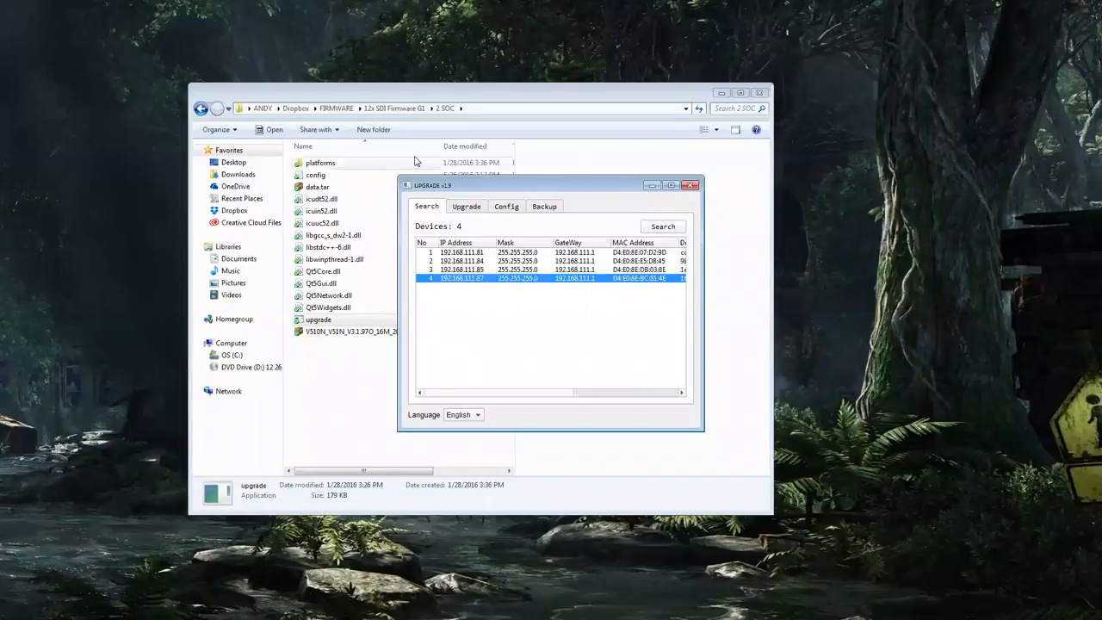